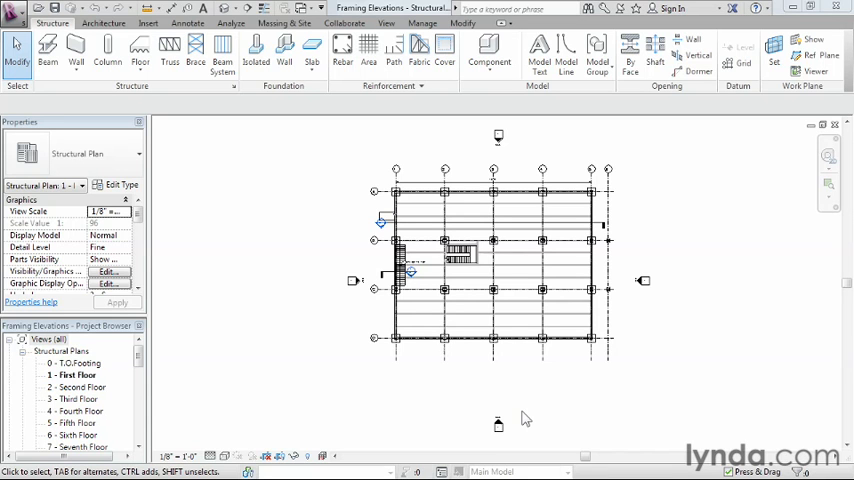
Step: Switch to the View tab to reach the elevation creation tools
{"action": "left_click", "coordinate": [75, 363]}
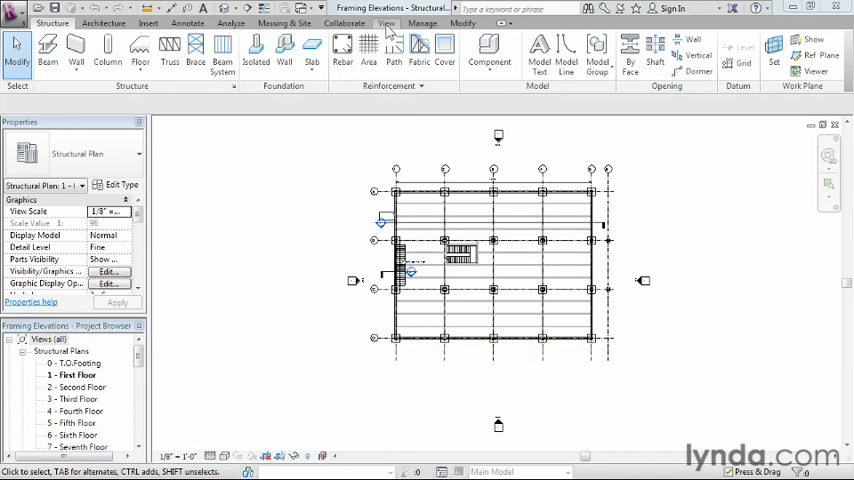
{"action": "left_click", "coordinate": [386, 23]}
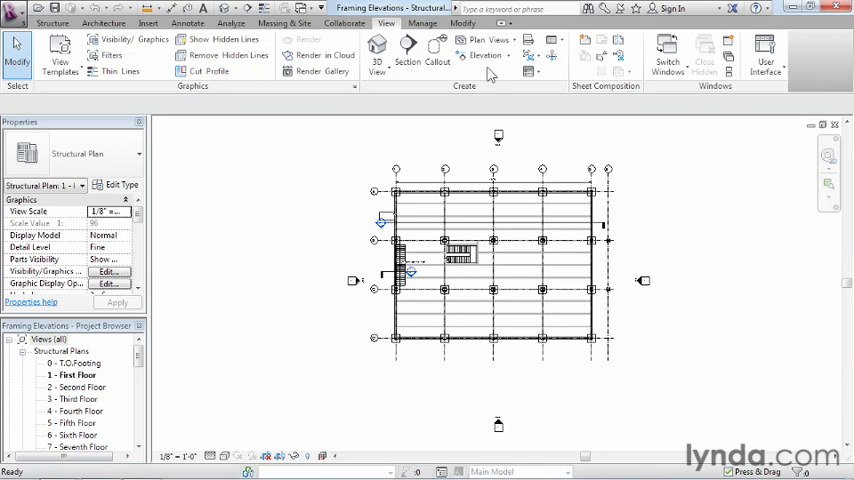
{"action": "mouse_move", "coordinate": [484, 55]}
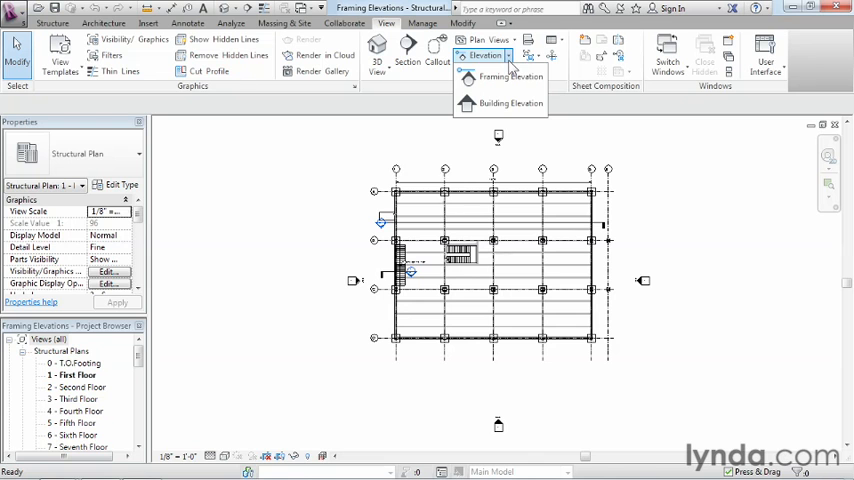
{"action": "mouse_move", "coordinate": [427, 369]}
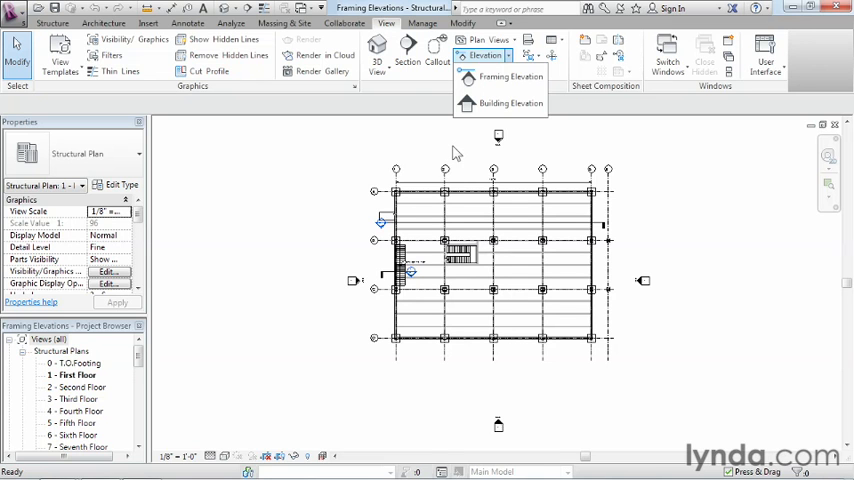
{"action": "mouse_move", "coordinate": [510, 77]}
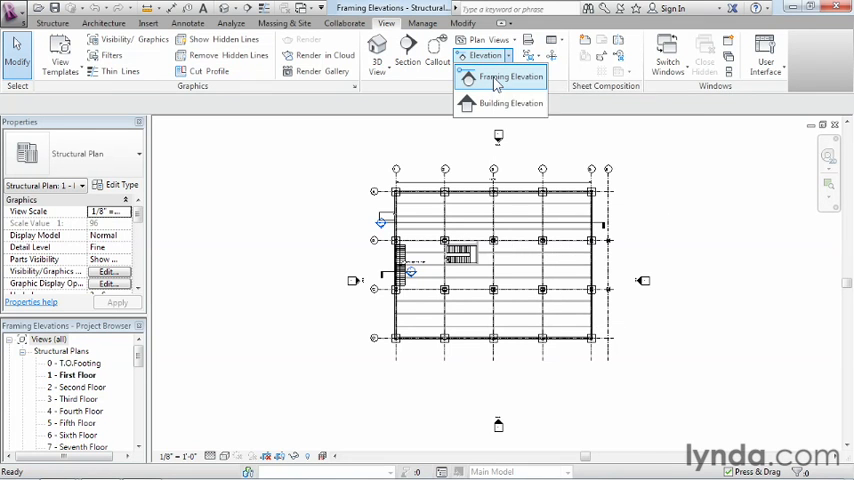
Step: Start the Framing Elevation tool to place a marker on grid D
{"action": "left_click", "coordinate": [511, 77]}
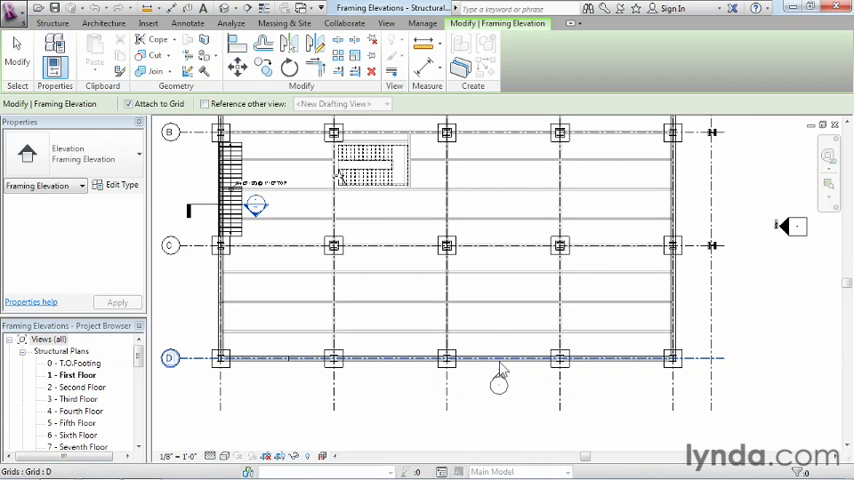
{"action": "mouse_move", "coordinate": [499, 372]}
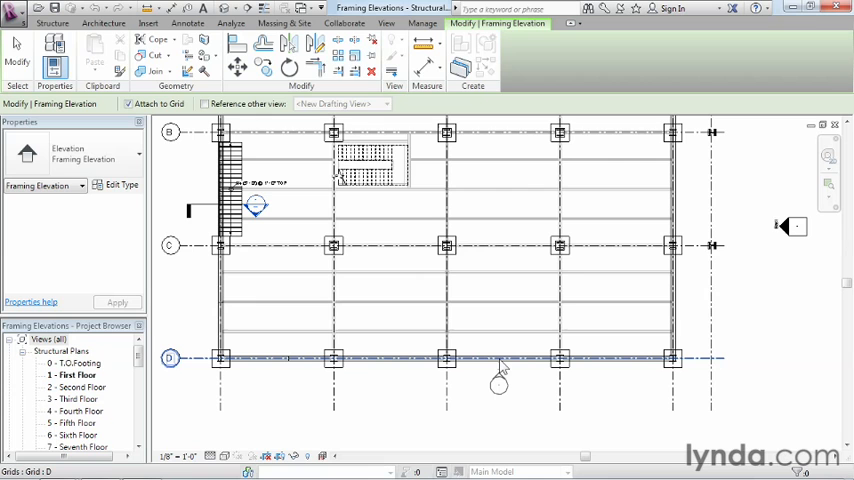
{"action": "mouse_move", "coordinate": [500, 368]}
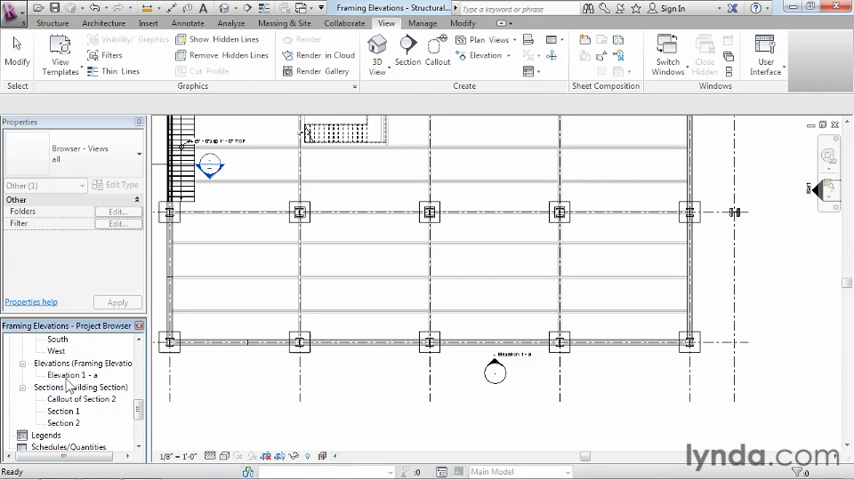
{"action": "mouse_move", "coordinate": [94, 388]}
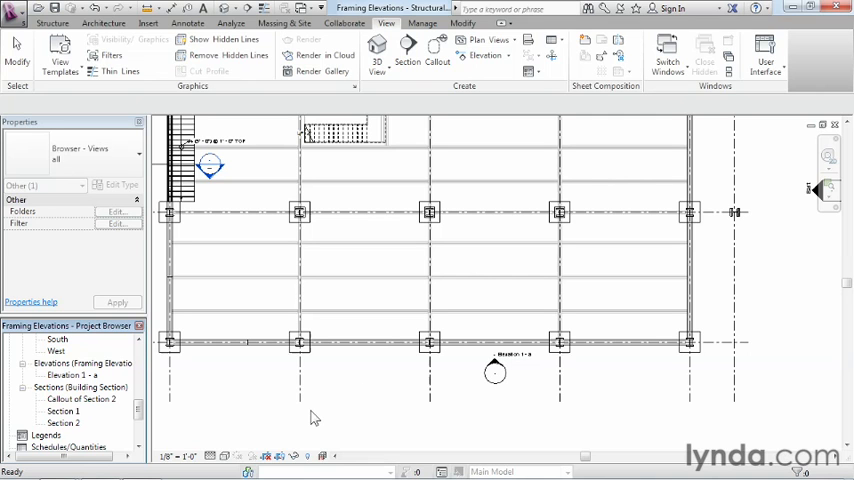
{"action": "mouse_move", "coordinate": [508, 365]}
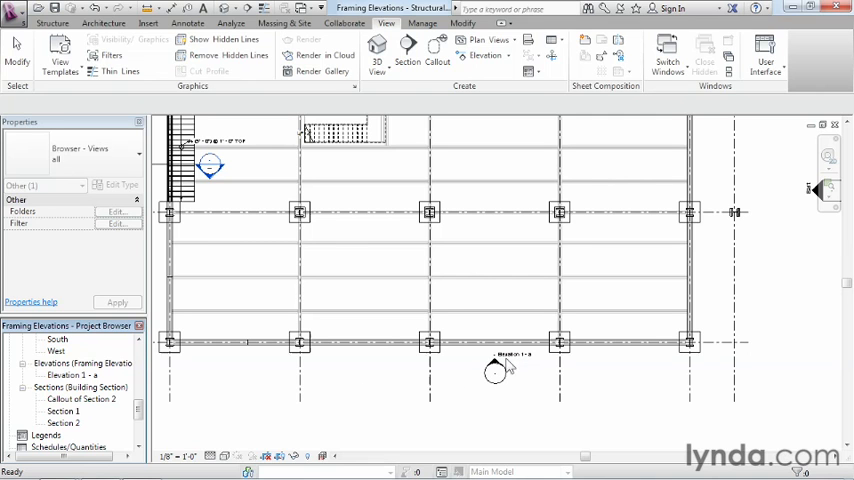
Step: Confirm Elevation 1 - a in the Project Browser and exit elevation placement
{"action": "left_click", "coordinate": [85, 363]}
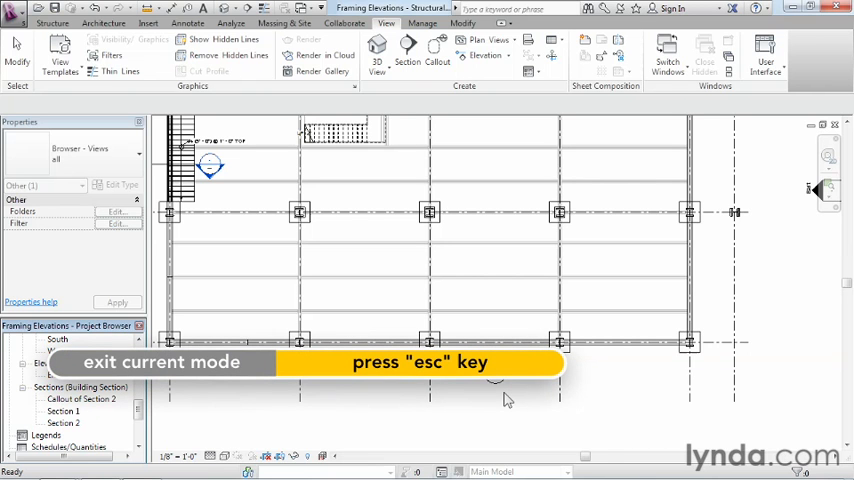
{"action": "mouse_move", "coordinate": [507, 399]}
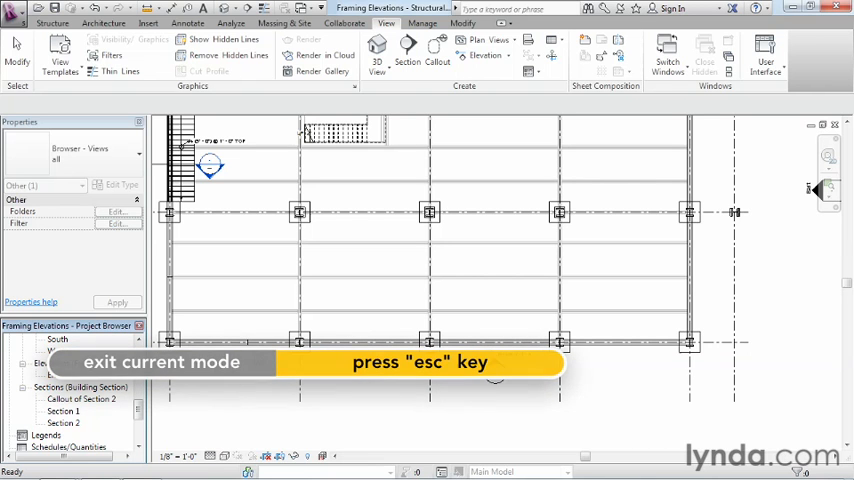
{"action": "key", "text": "escape"}
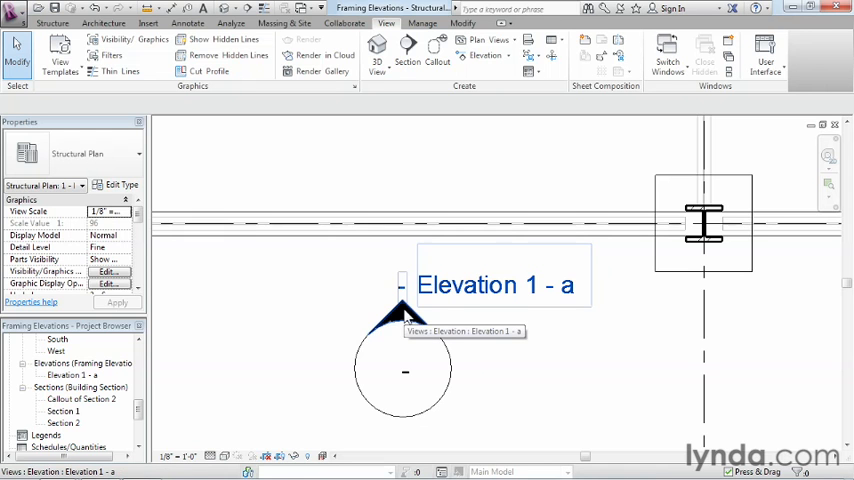
Step: Select the Elevation 1 - a marker and open its elevation view
{"action": "left_click", "coordinate": [403, 312]}
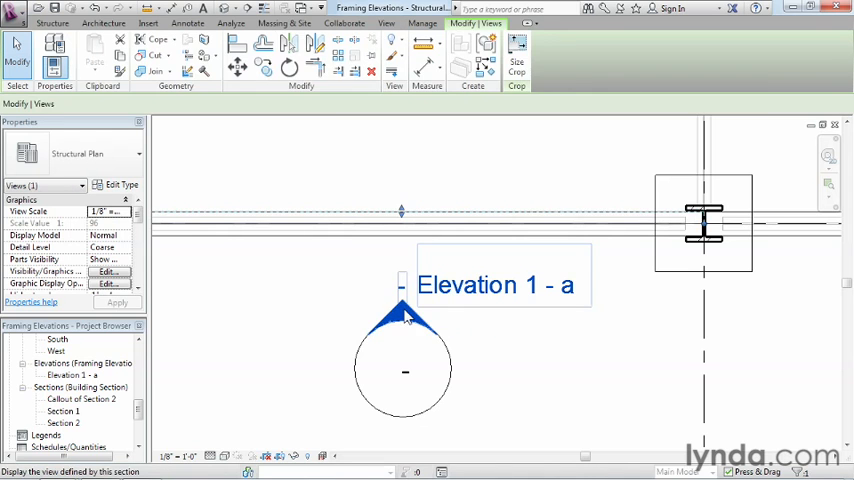
{"action": "double_click", "coordinate": [402, 310]}
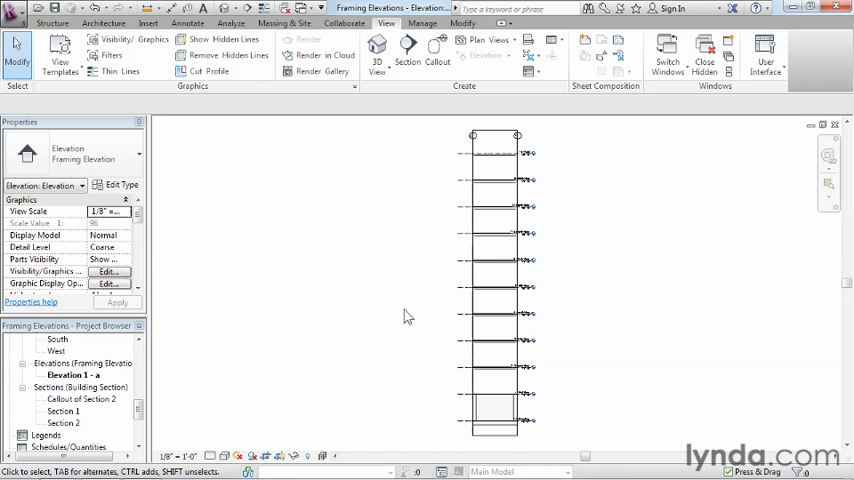
{"action": "mouse_move", "coordinate": [588, 424]}
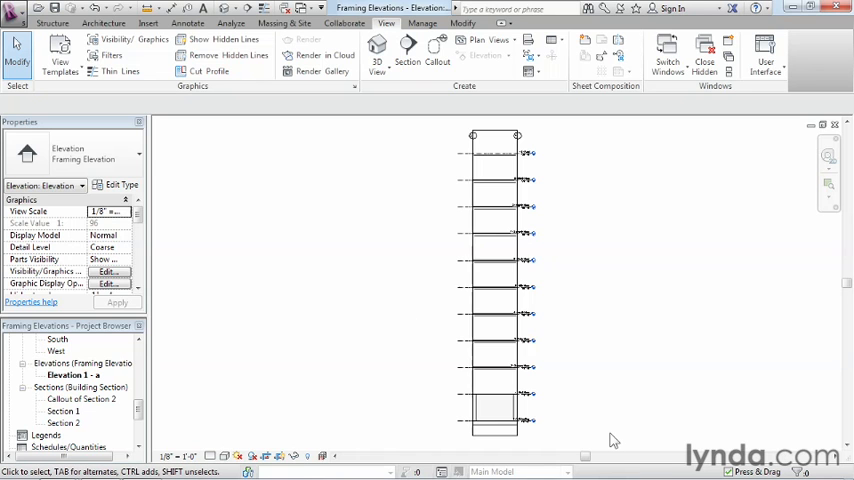
{"action": "mouse_move", "coordinate": [610, 439]}
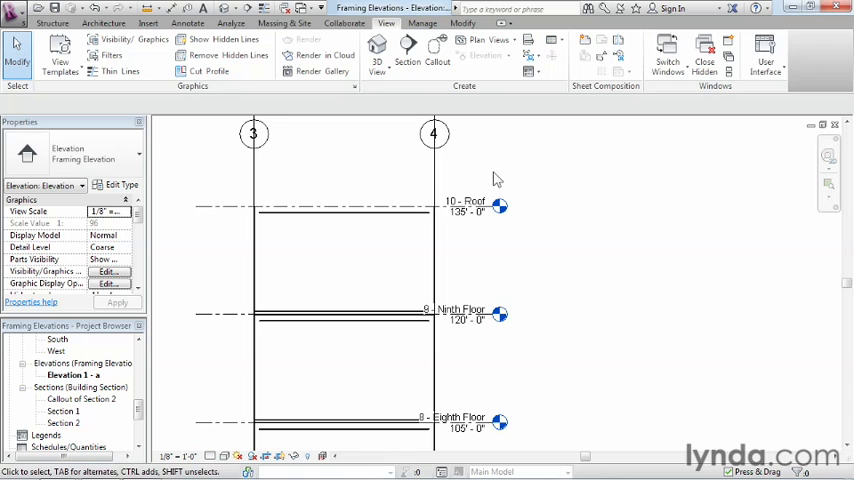
{"action": "mouse_move", "coordinate": [348, 268]}
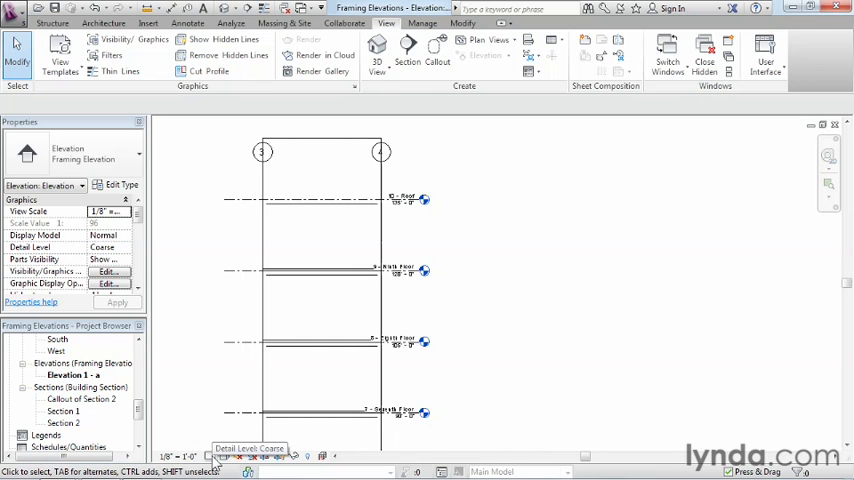
Step: Show the Coarse/Medium/Fine detail level options for Elevation 1 - a
{"action": "left_click", "coordinate": [215, 456]}
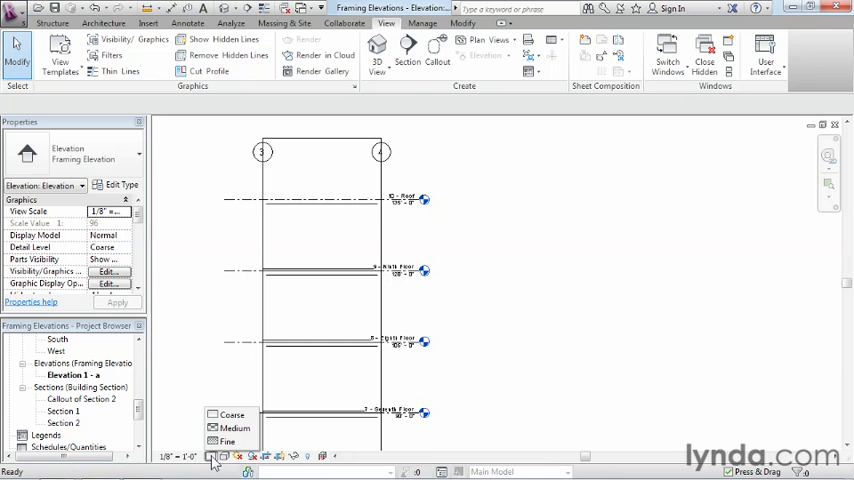